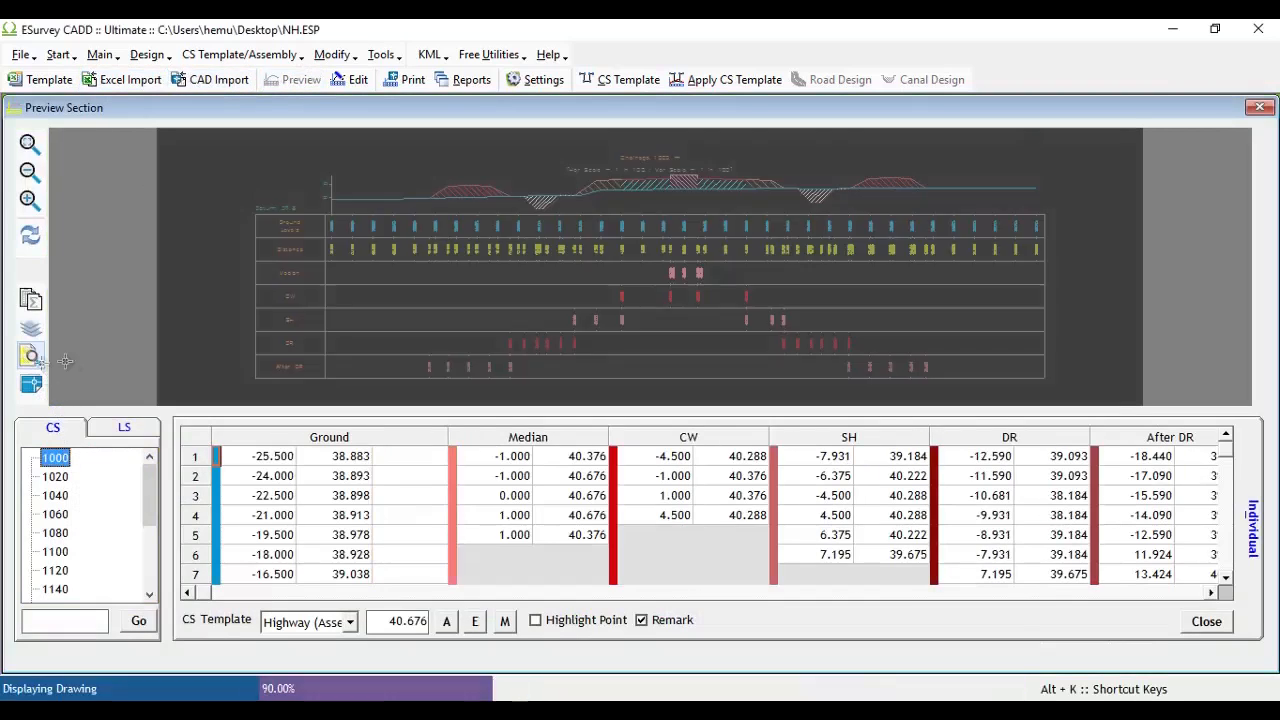
# Close the ground data preview after reviewing the section table
pyautogui.click(620, 80)
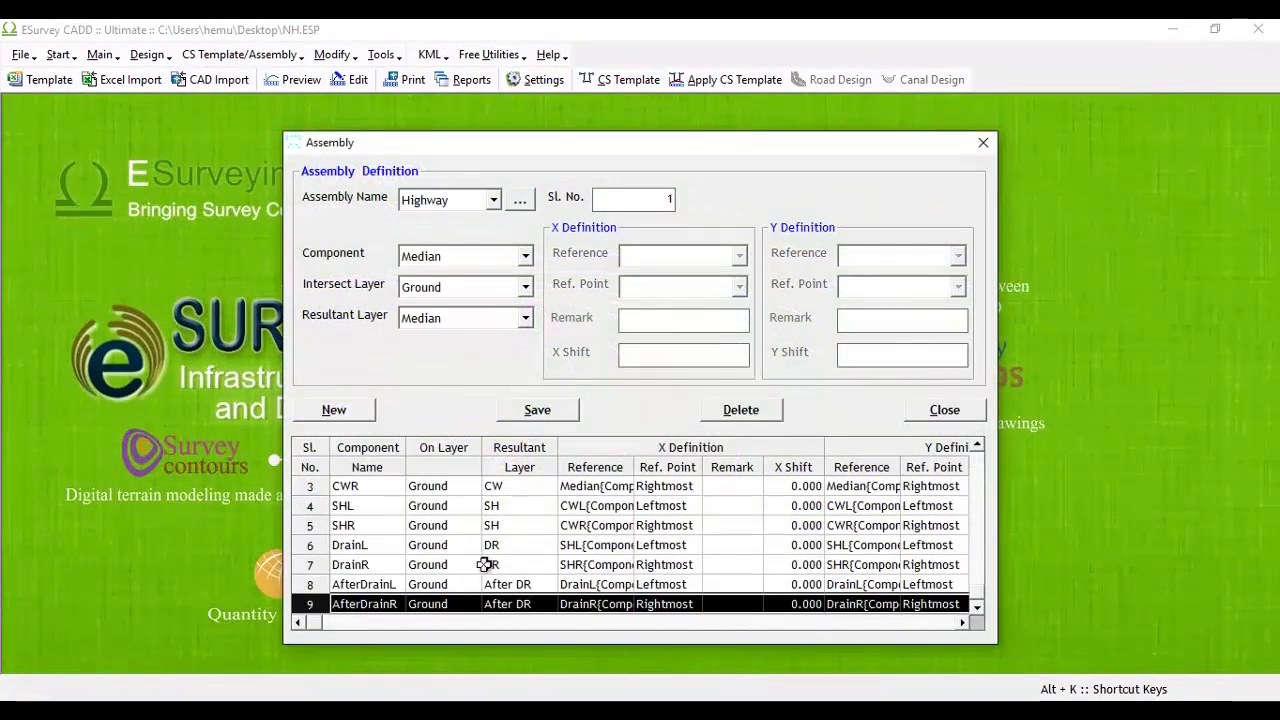
# Close the Highway assembly definitions and reopen the cross-section preview for chainage 1000
pyautogui.click(944, 410)
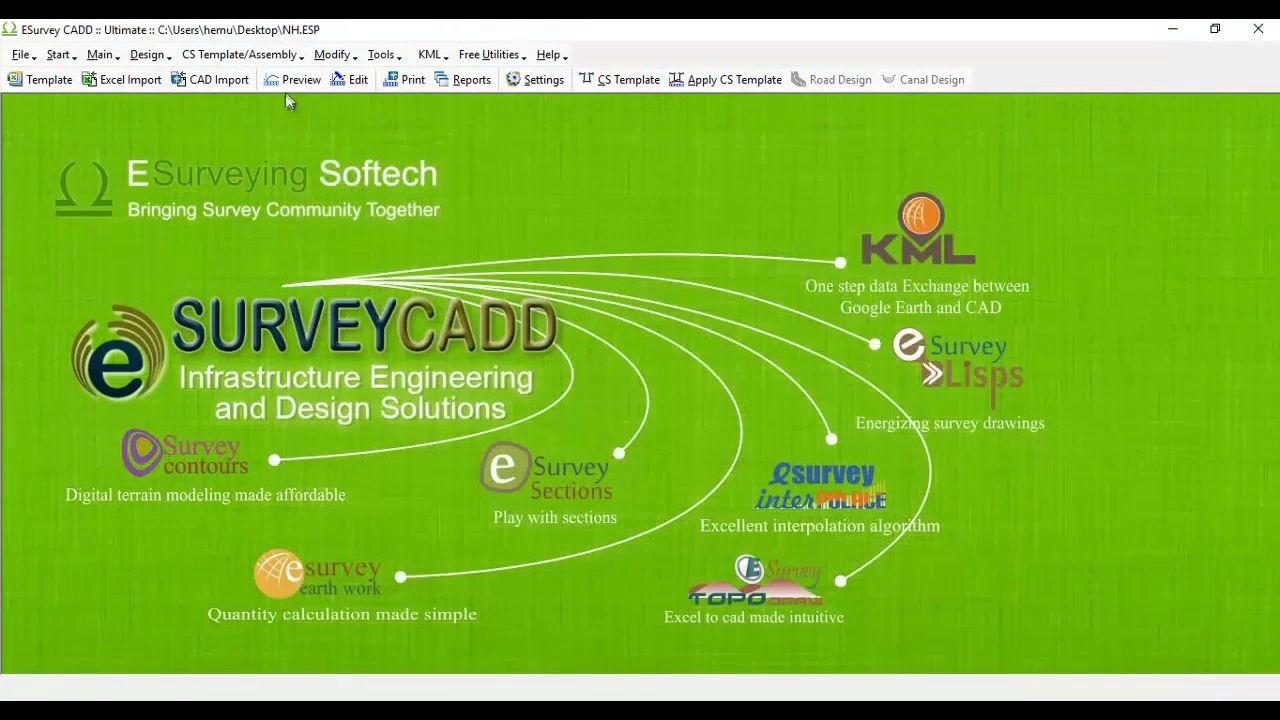
pyautogui.click(292, 80)
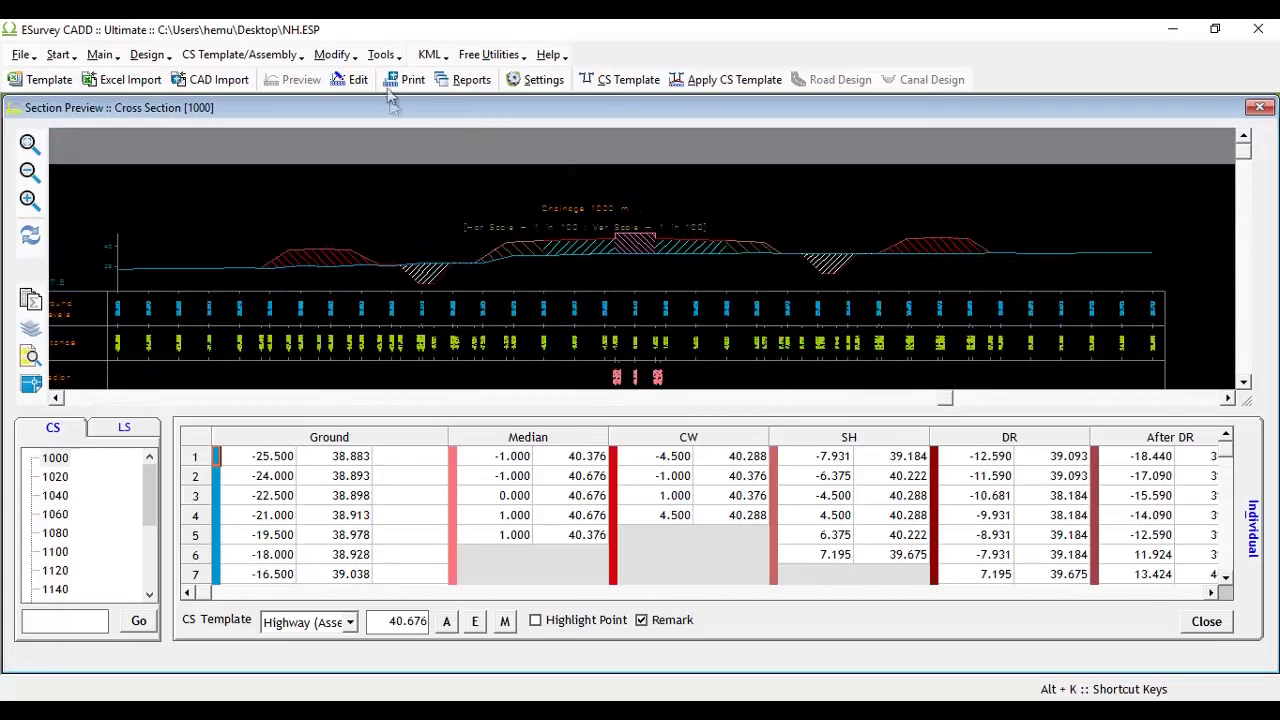
pyautogui.click(332, 54)
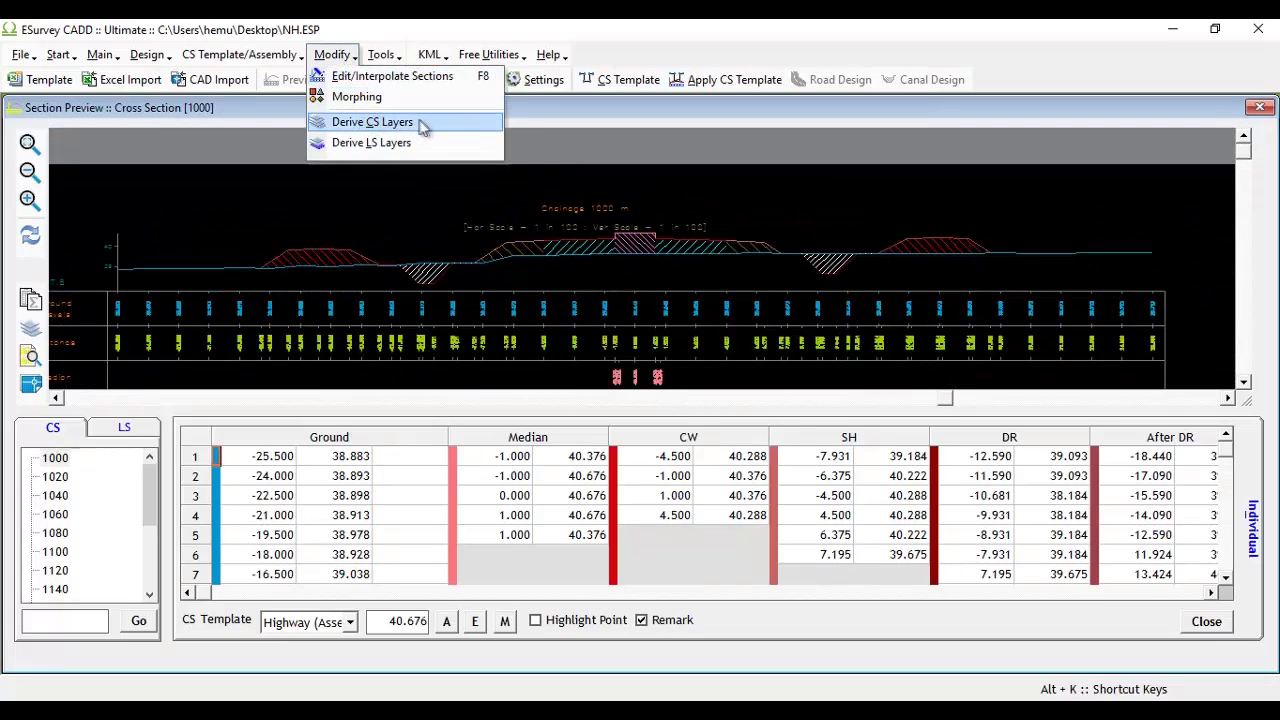
# Start a Parallel layer definition in the Derive CS Layers dialog
pyautogui.click(372, 122)
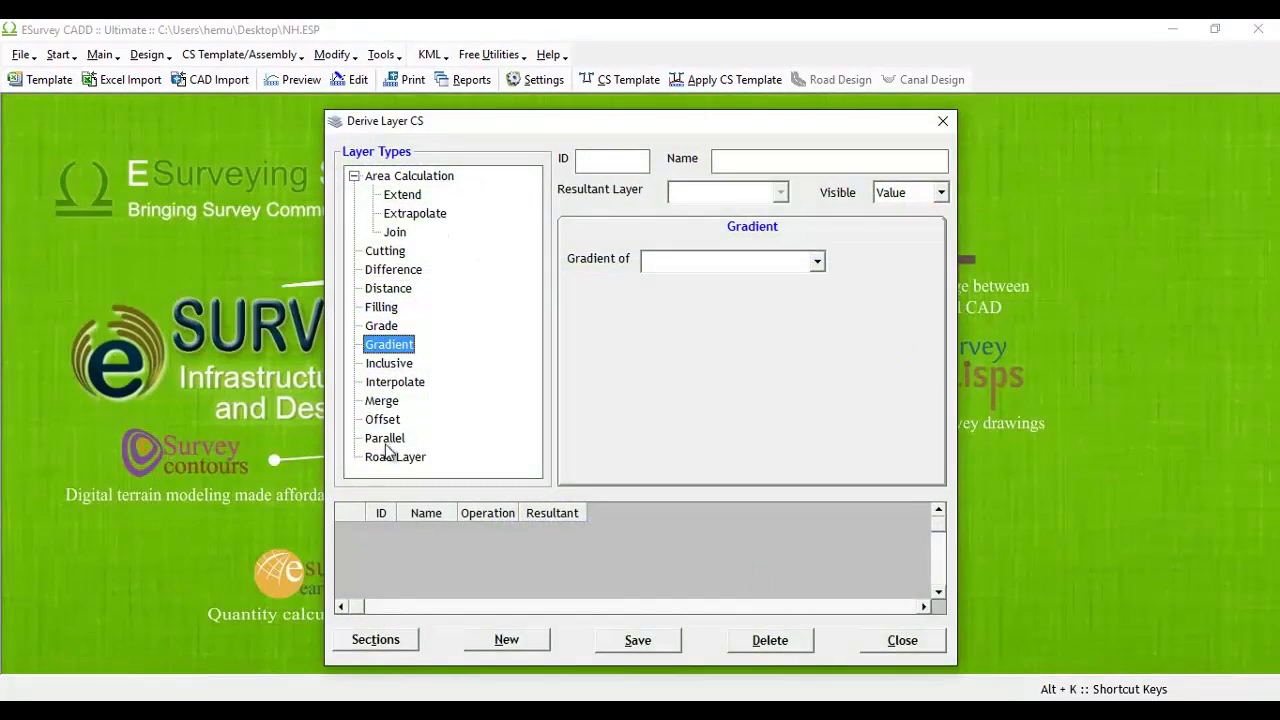
pyautogui.click(384, 438)
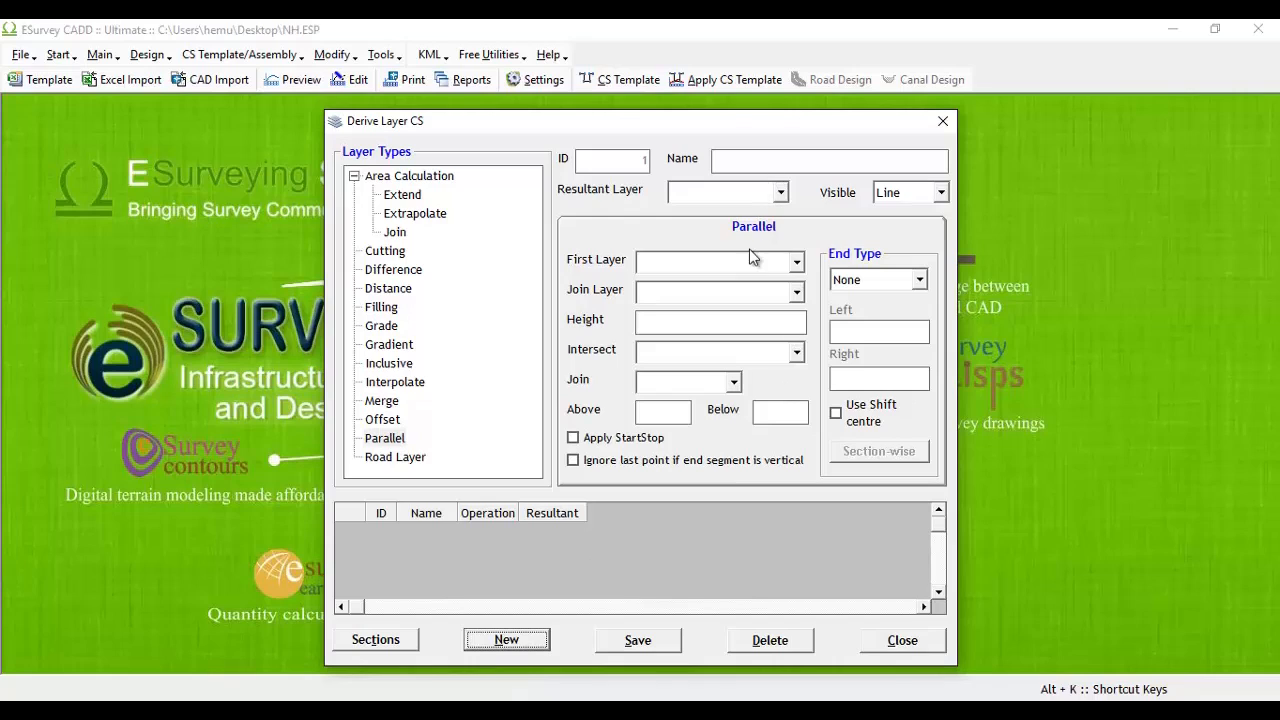
# Start a new Difference layer definition showing its first and second layer choices
pyautogui.click(796, 292)
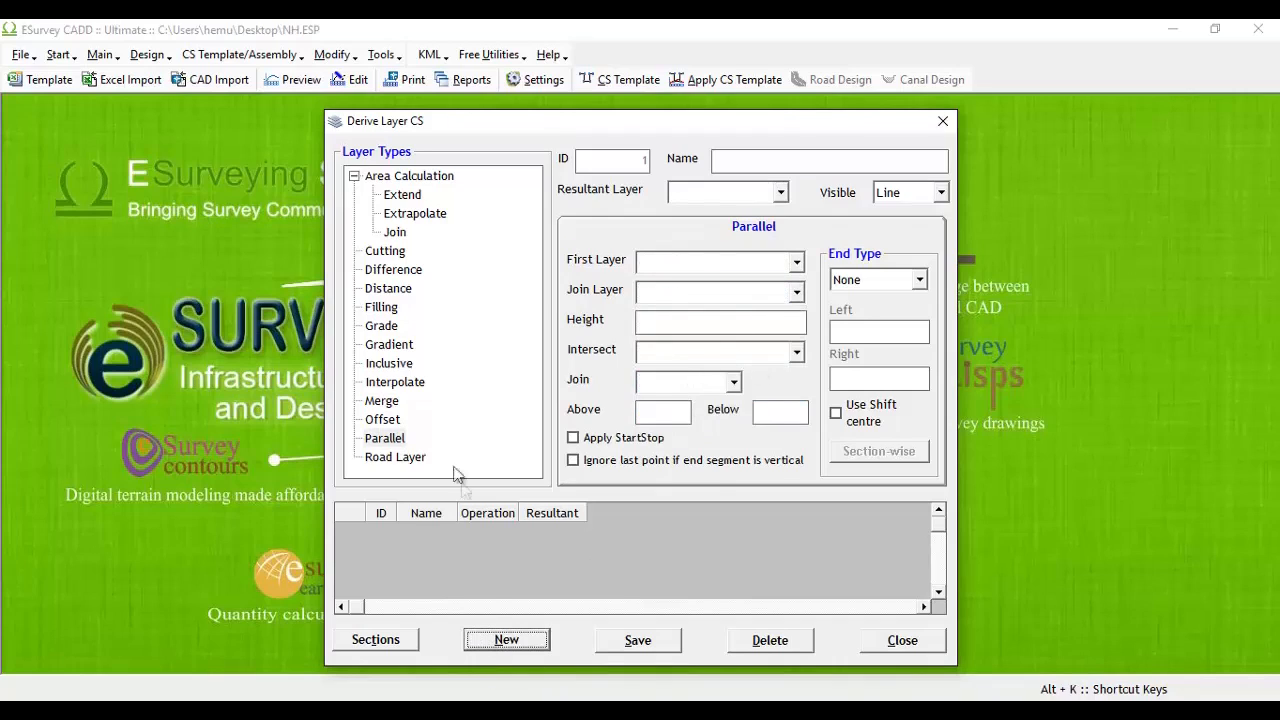
pyautogui.click(392, 268)
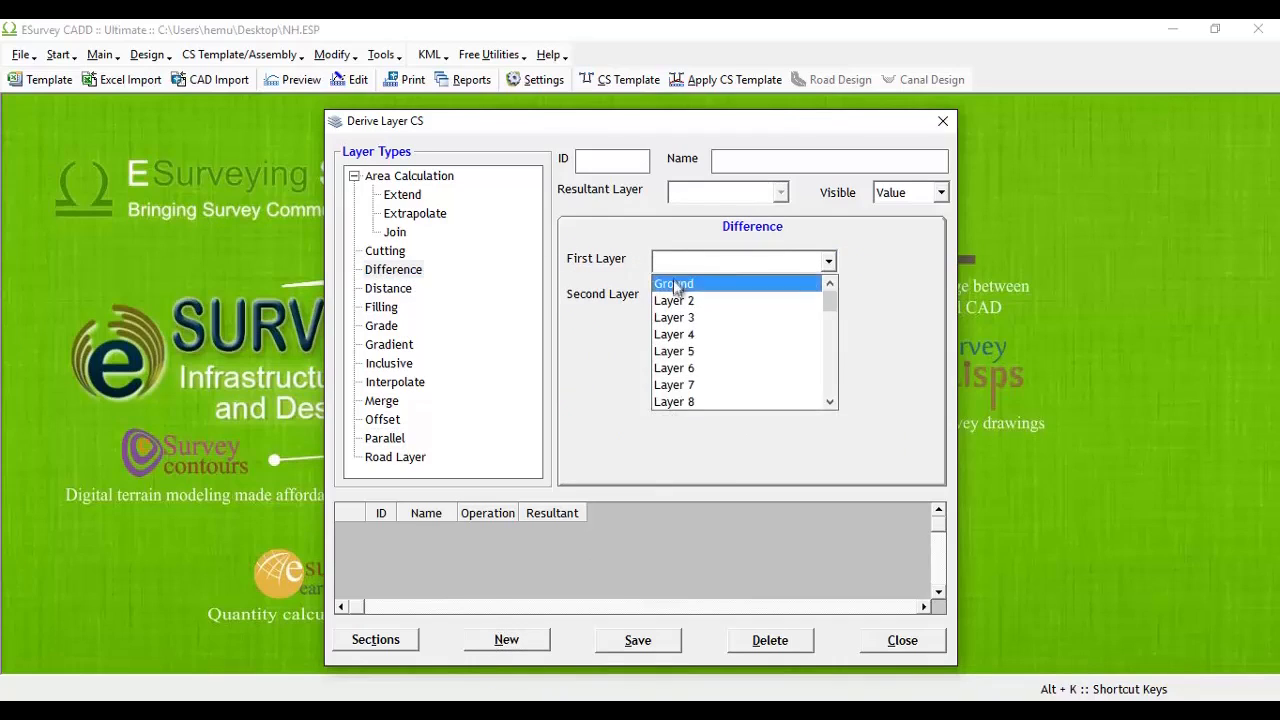